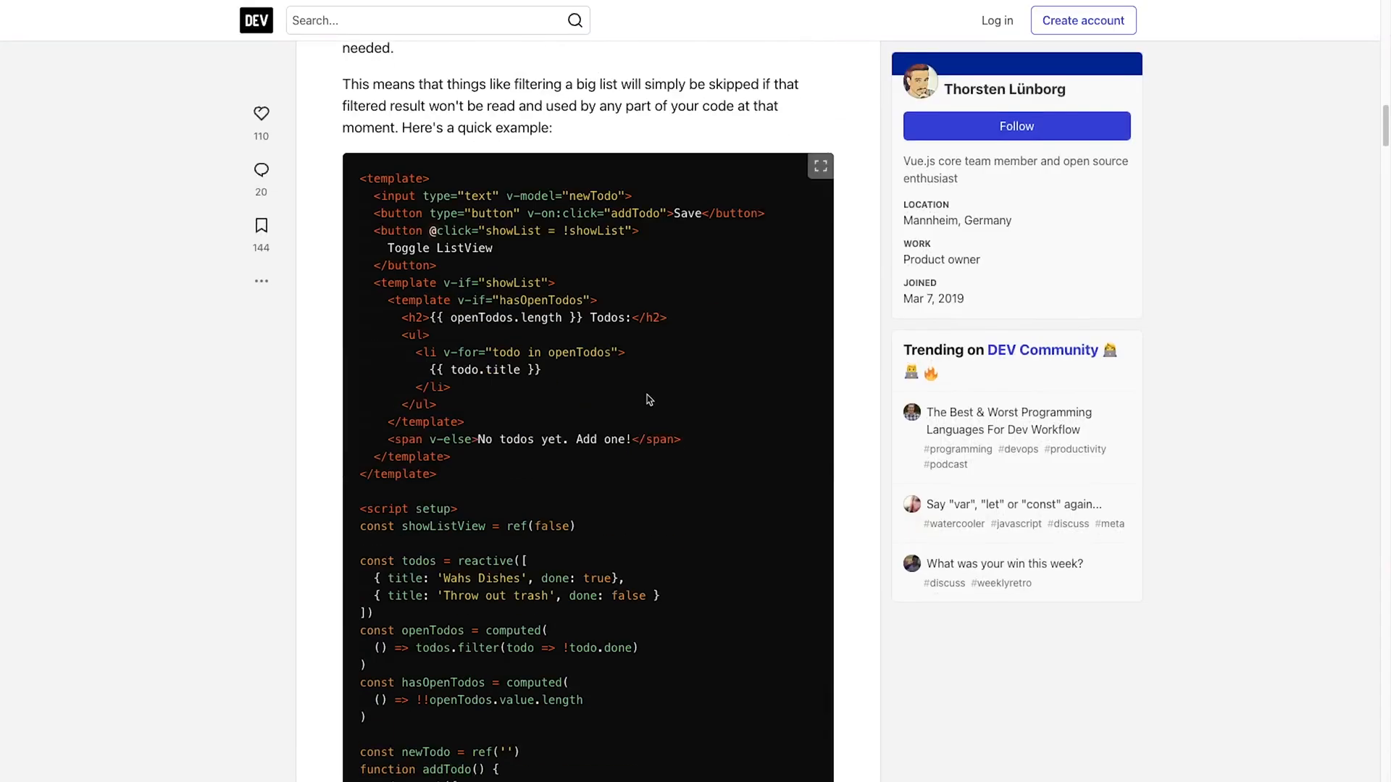
- Increment the demo count past five up to 8, logging isCountOverFive recalculations at 2, 4, 6 and 8
scroll(down, 3)
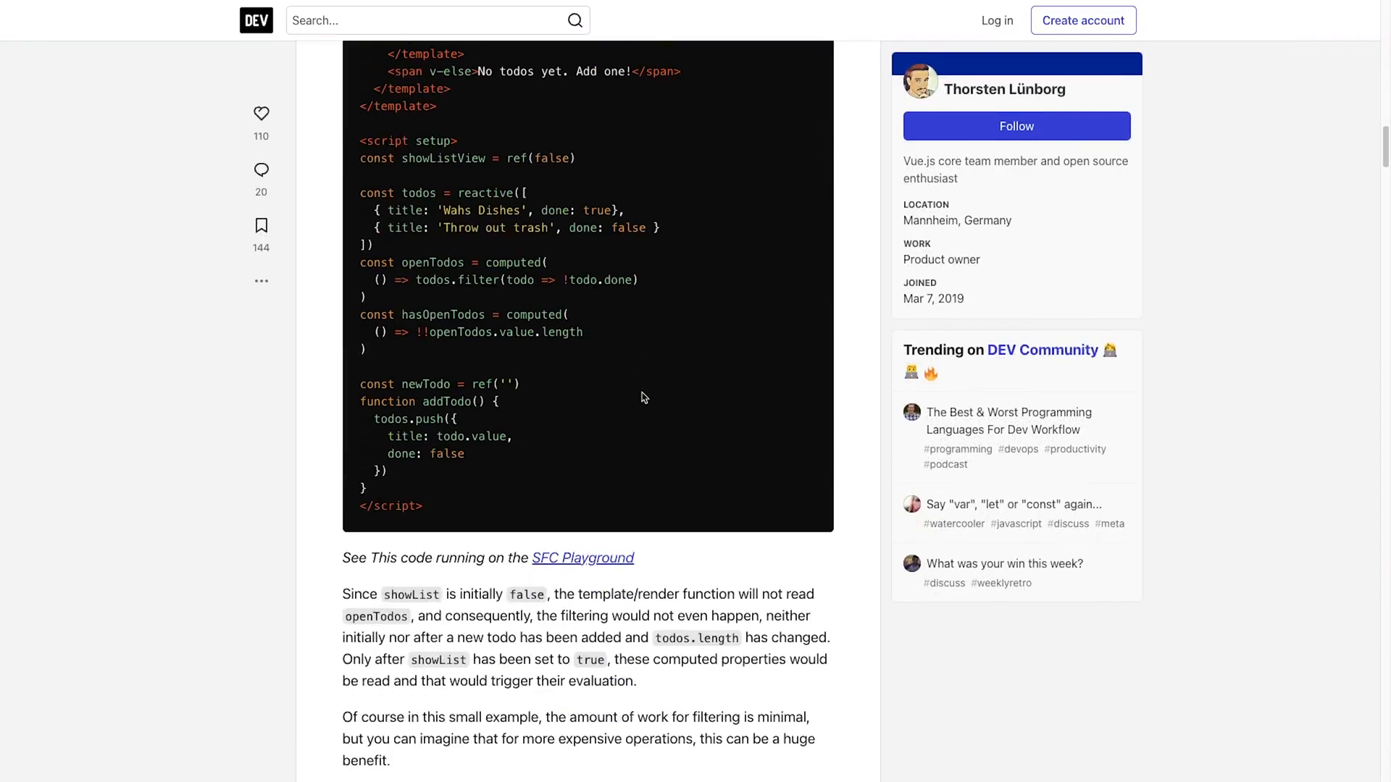
scroll(down, 3)
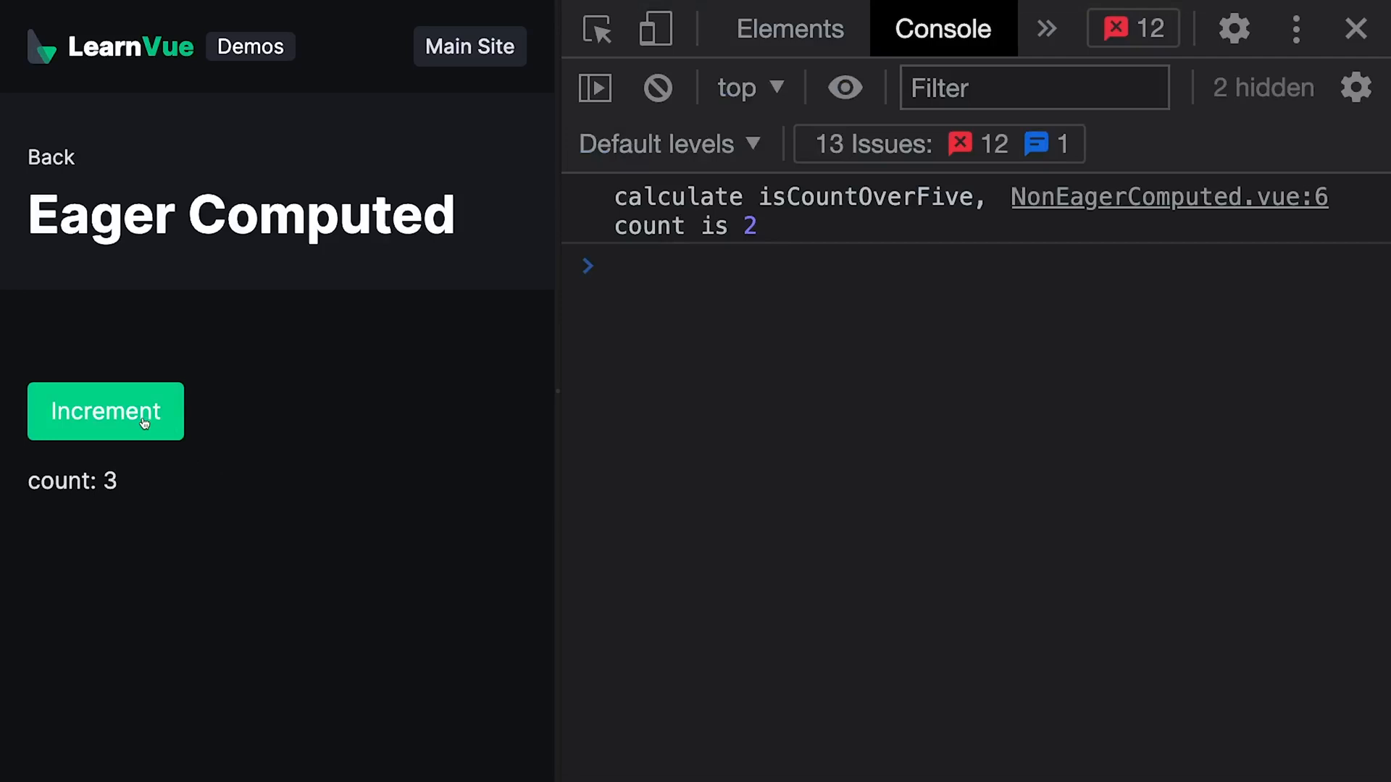
click(106, 412)
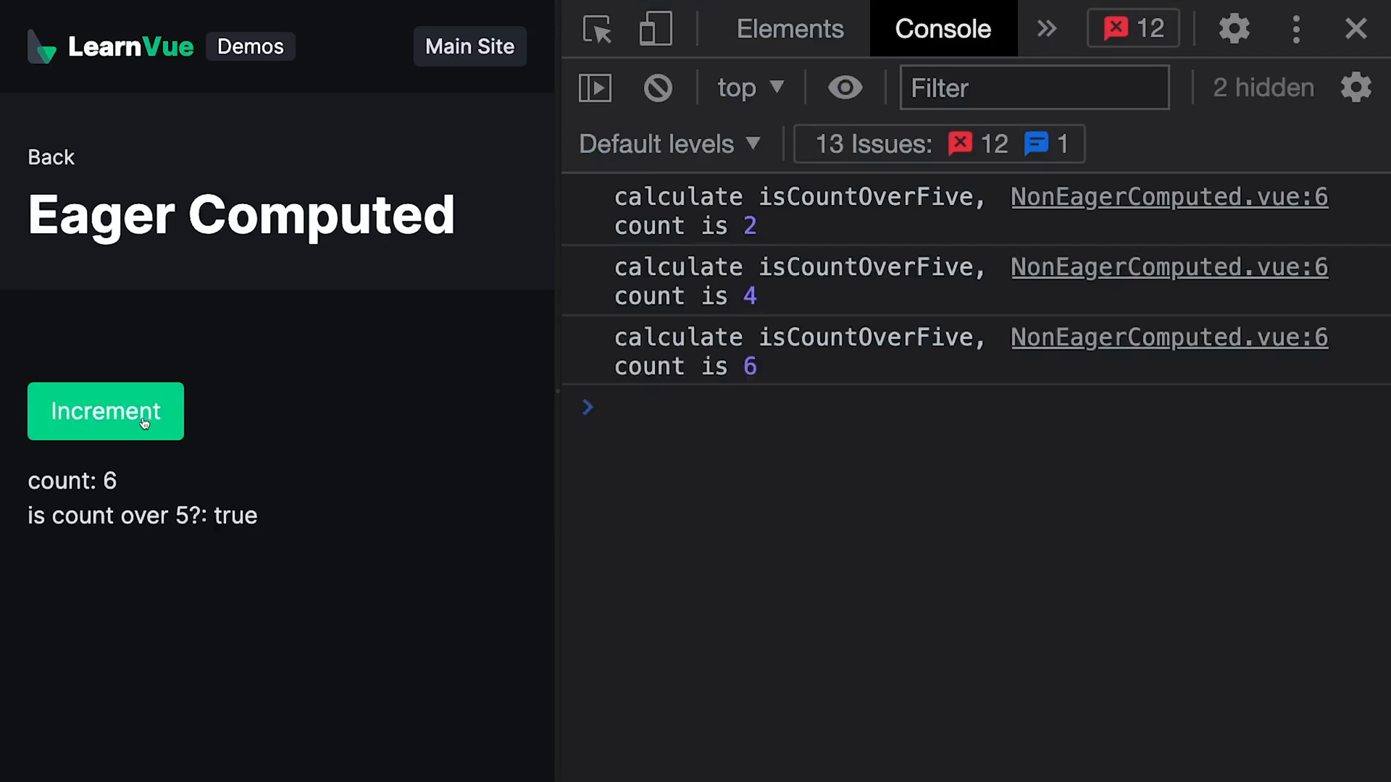
click(138, 423)
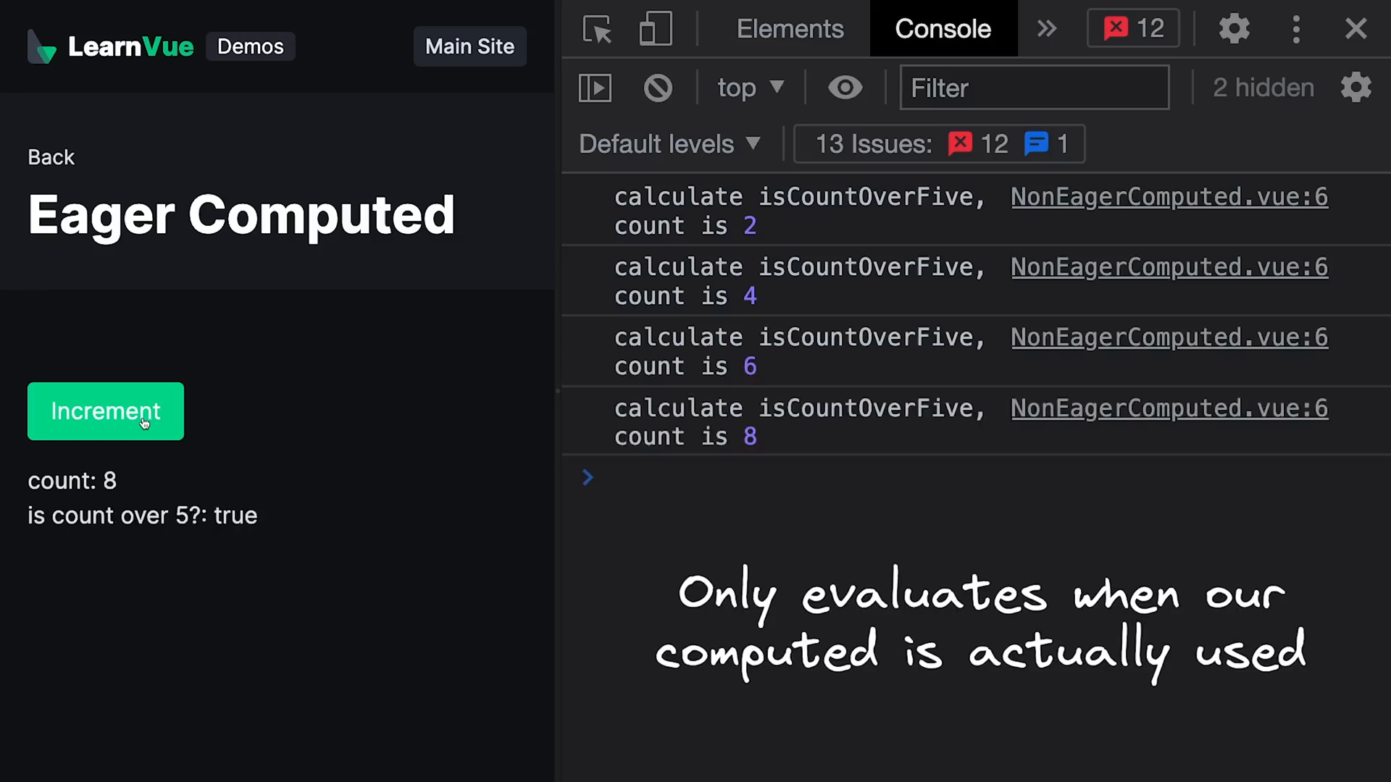
click(139, 423)
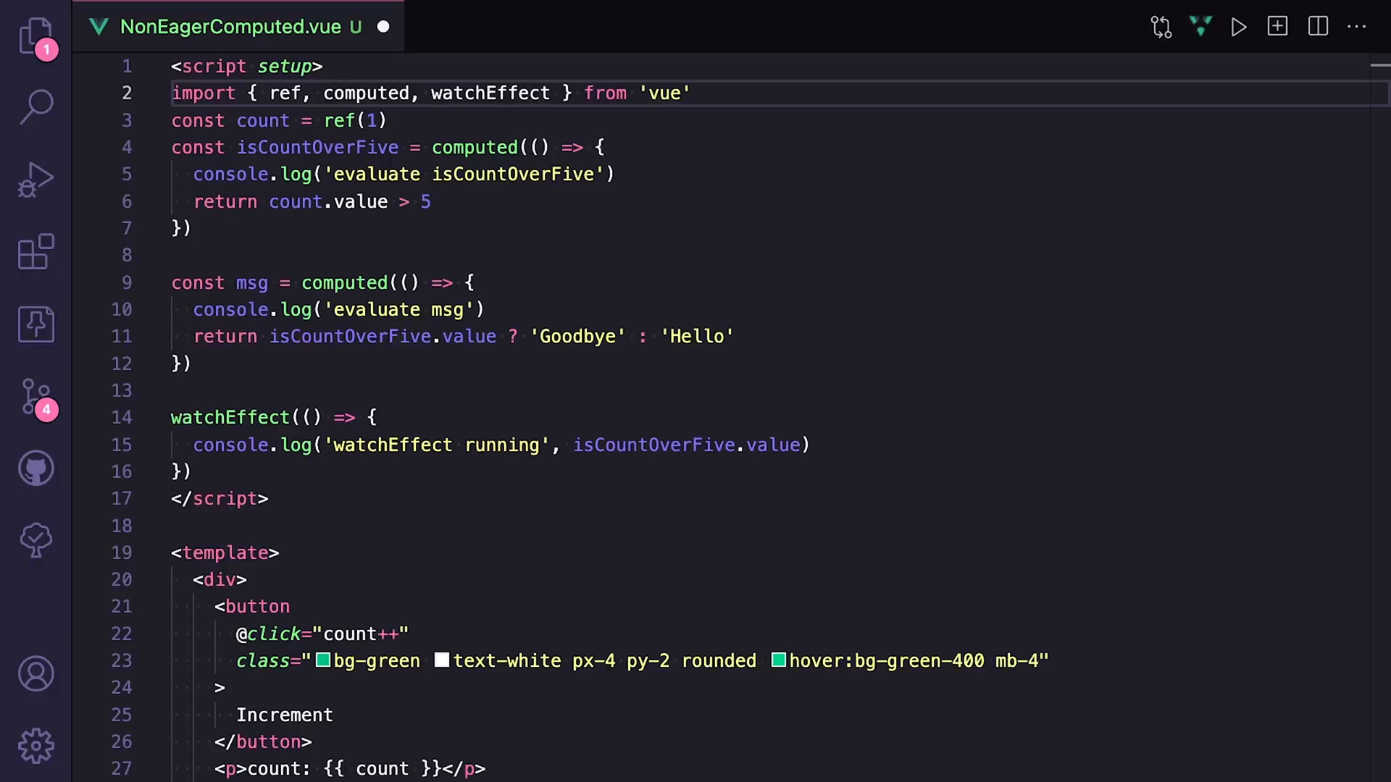
click(971, 259)
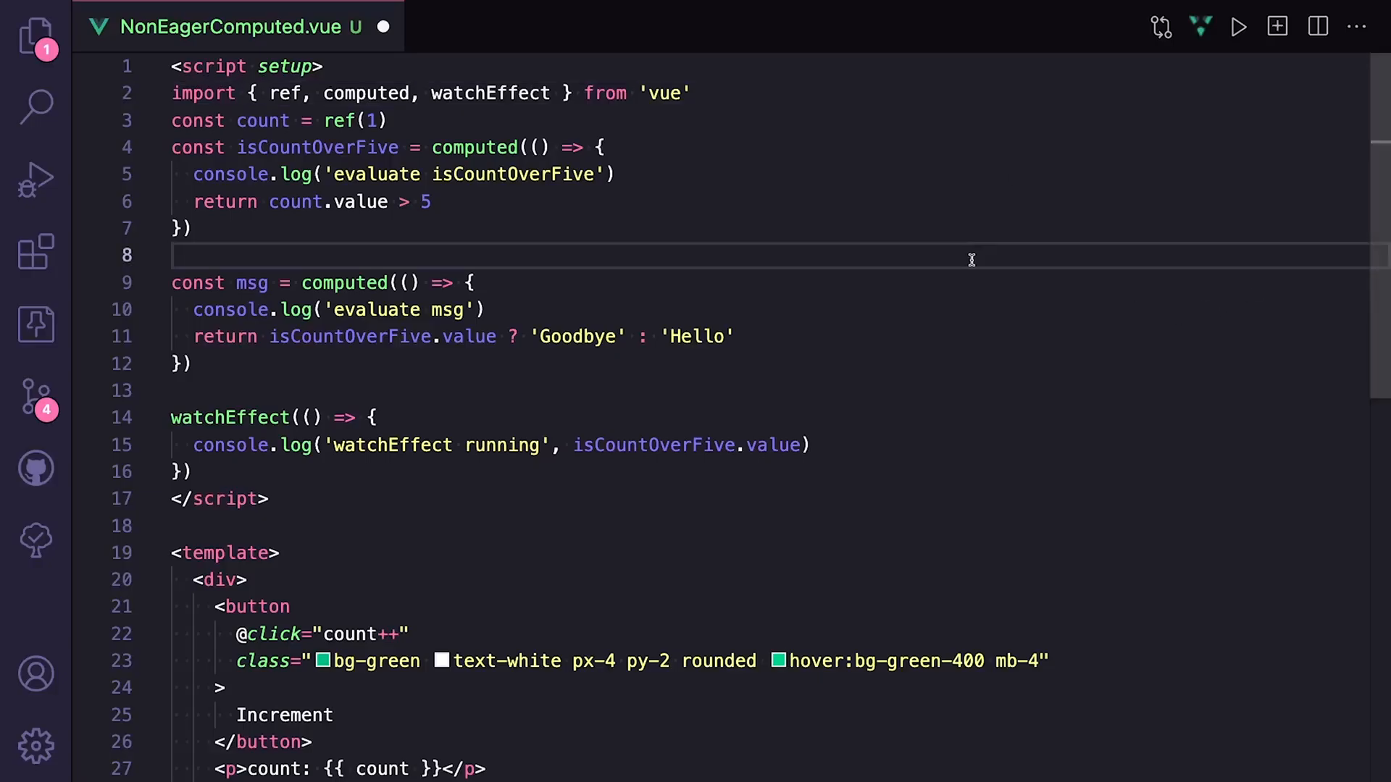
text(import { computedEager } from '@vueuse/core')
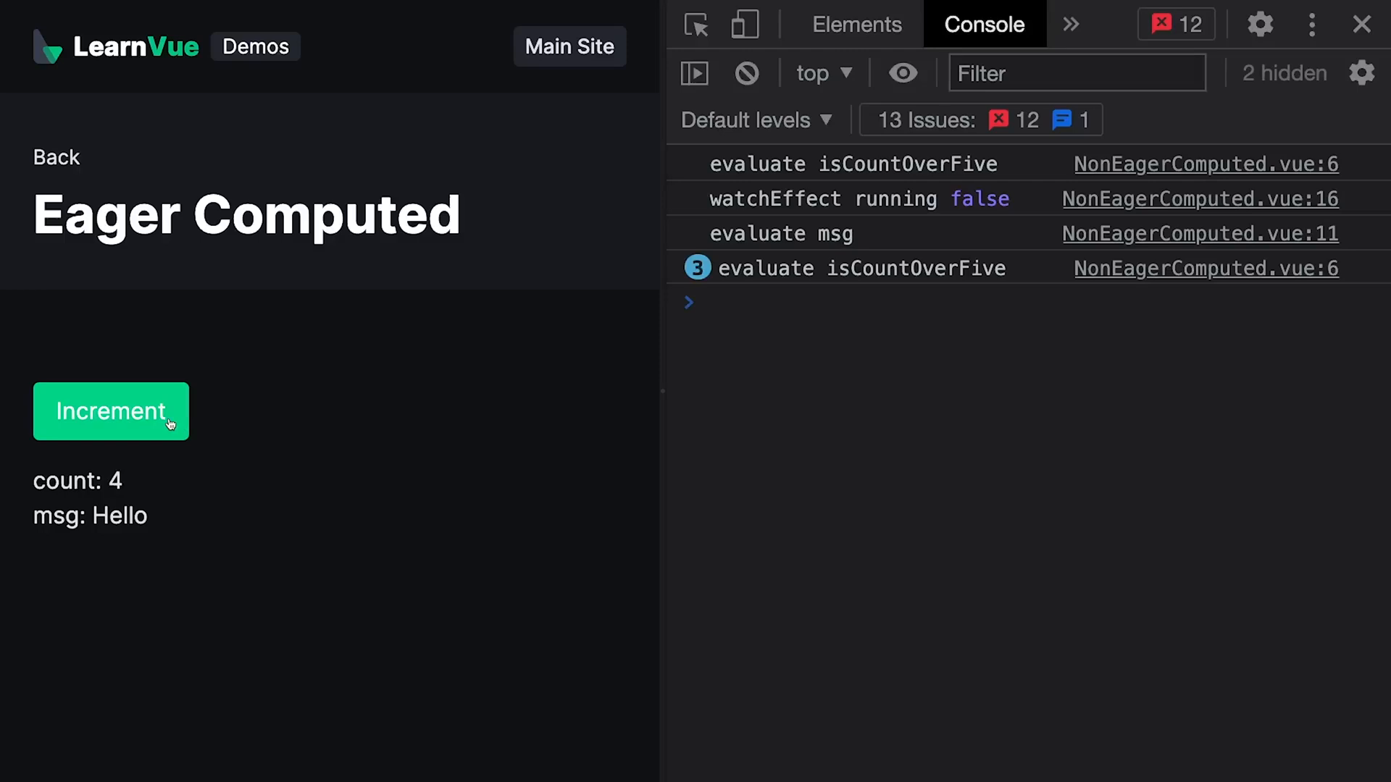
- Increment the count to 6 so msg becomes Goodbye and the console logs msg re-evaluating
click(112, 412)
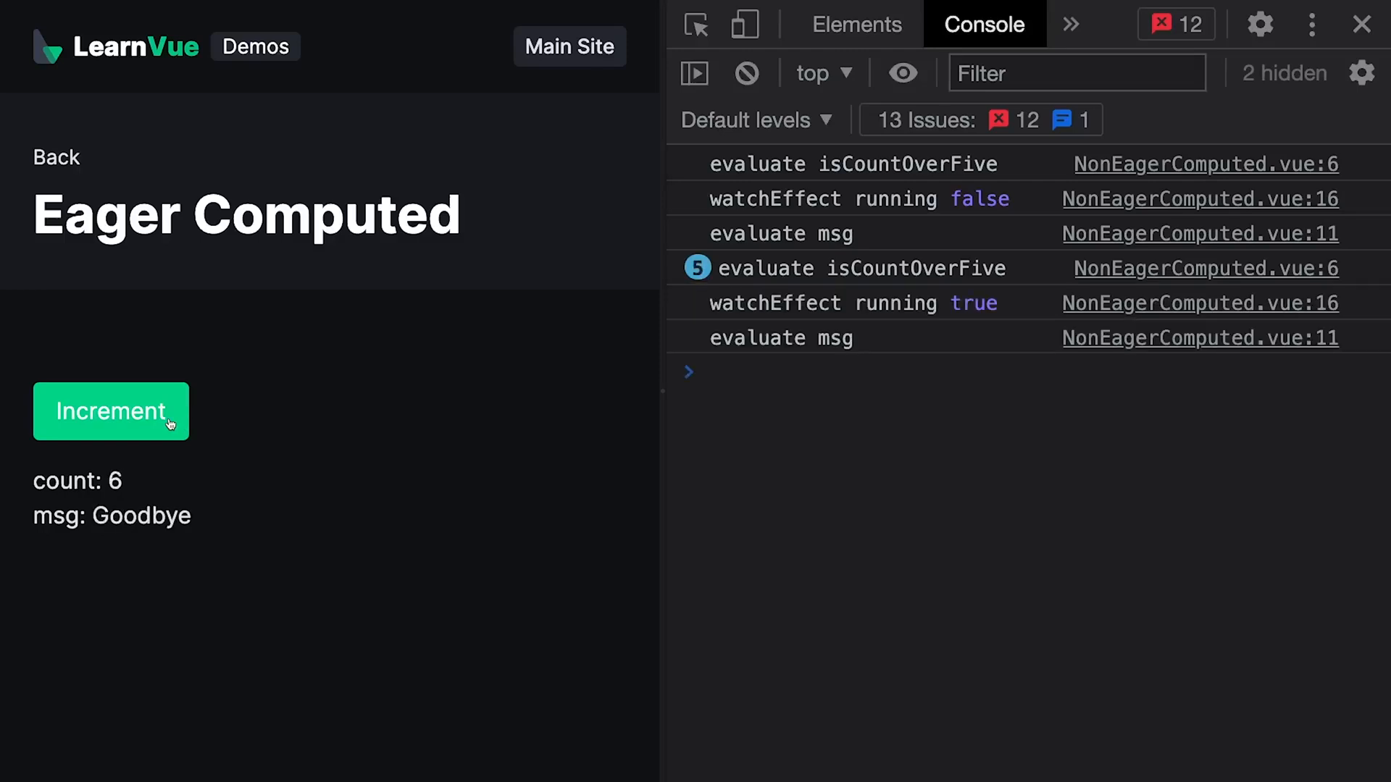